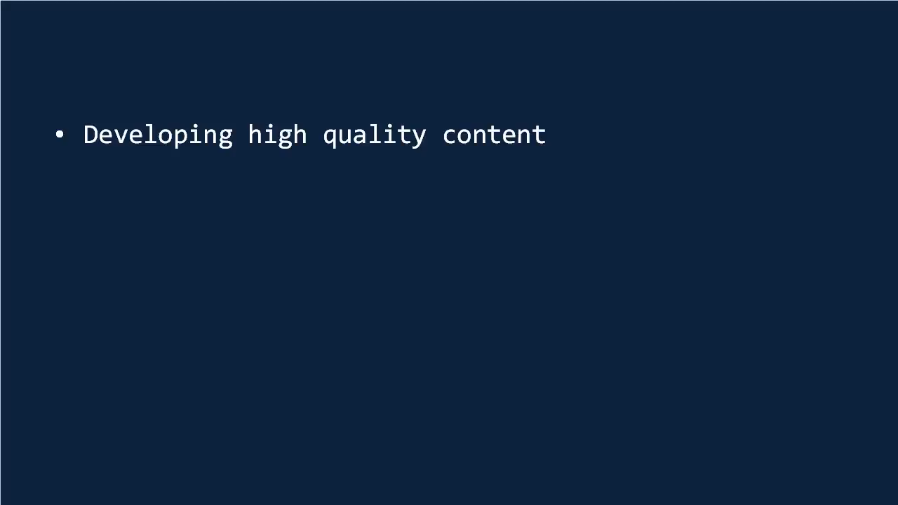
Step: Present the 'Developing high quality content' slide, covering the 'Your own blog' point
type("Your own blog")
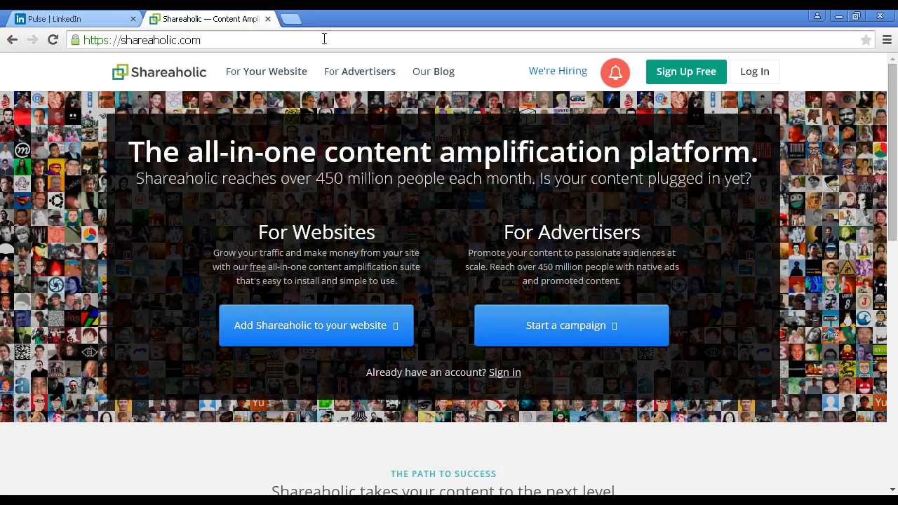
mouse_move(324, 43)
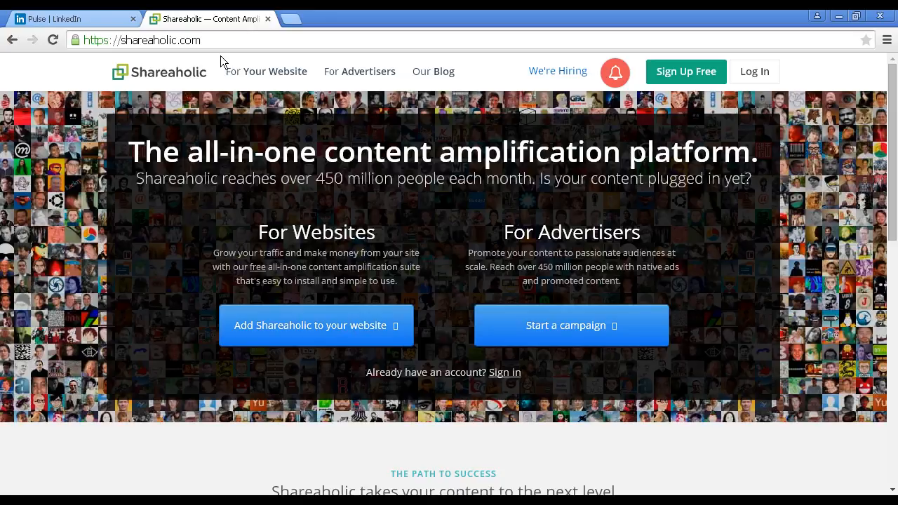
mouse_move(98, 34)
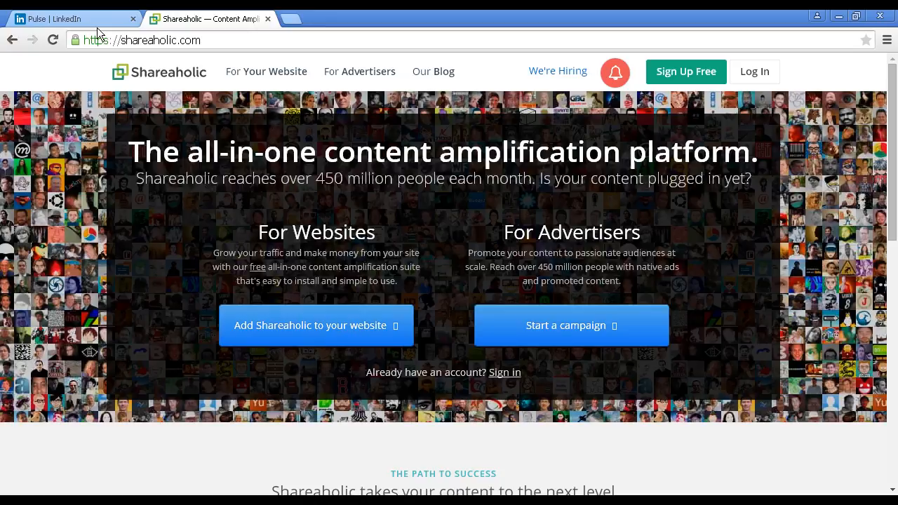
Step: Switch to the 'Pulse | LinkedIn' browser tab showing the Your News feed
left_click(70, 19)
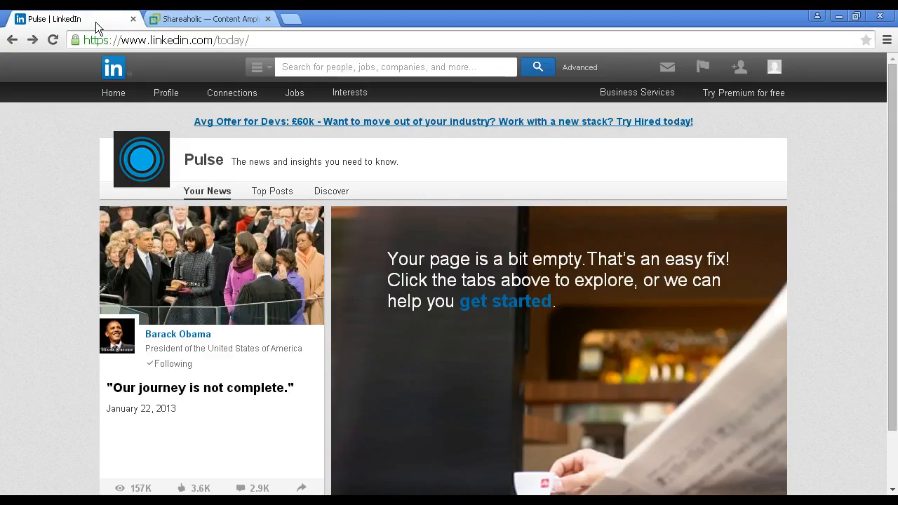
mouse_move(143, 53)
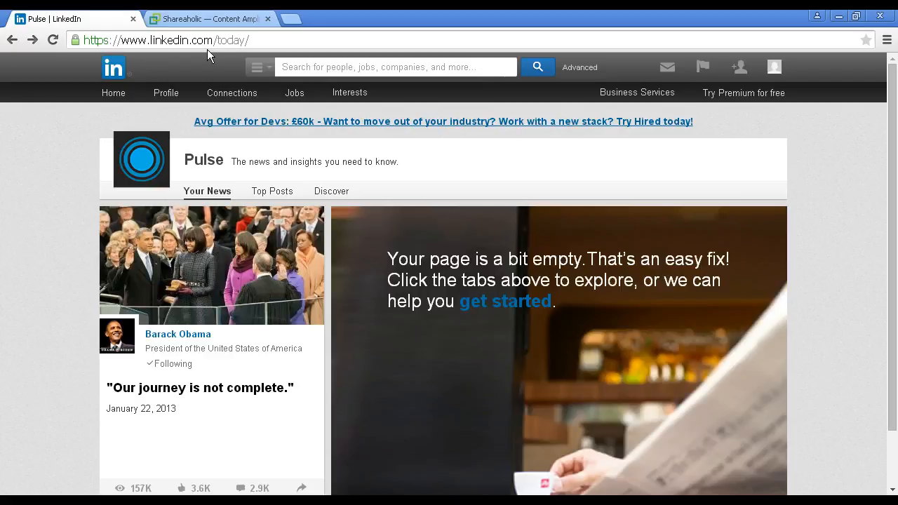
mouse_move(253, 40)
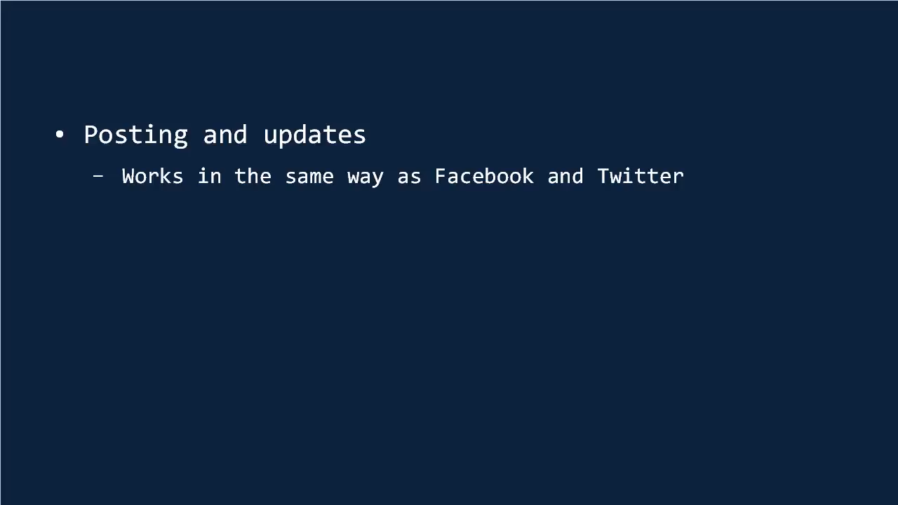
Step: Reveal the 'Post regularly, but not too often' bullet on the Posting and updates slide
type("Post regularly, but not too often")
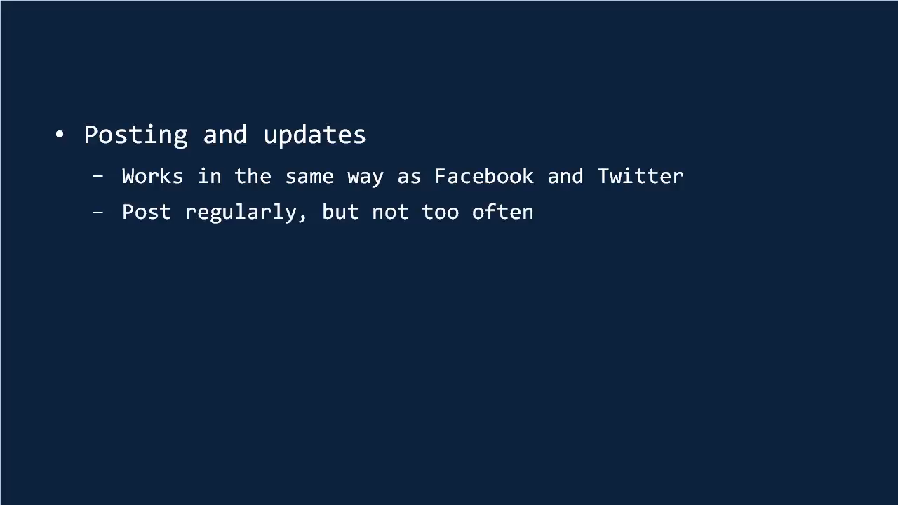